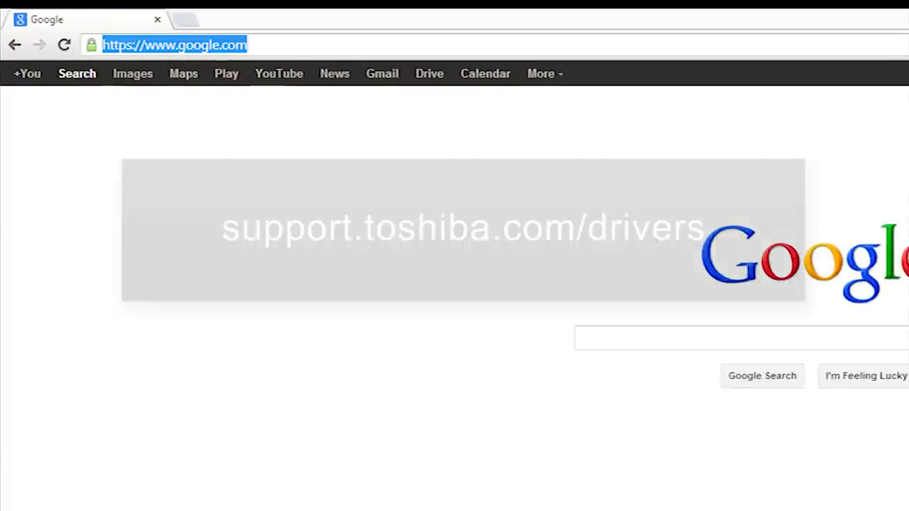
Navigate Chrome to support.toshiba.com/drivers to reach Toshiba's Drivers & Software page.
{"action": "type", "text": "support.toshiba.com/drivers"}
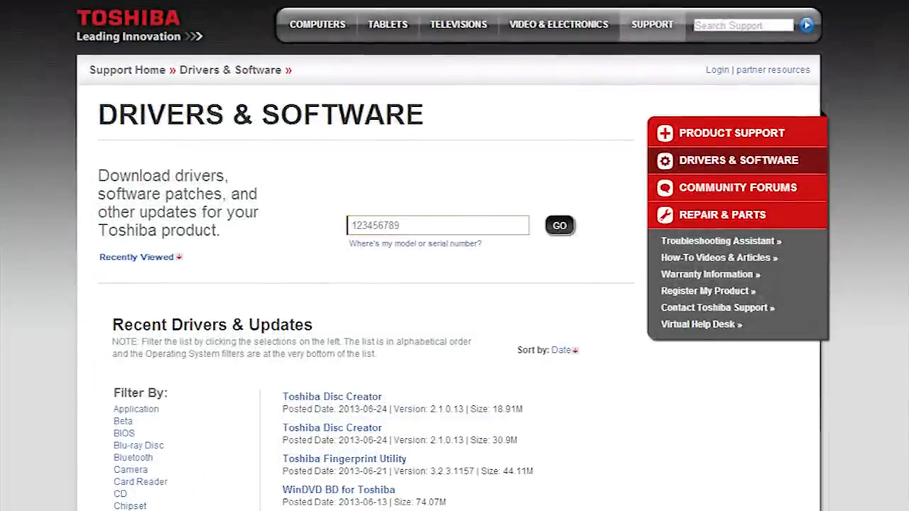
Filter the driver list to Touchpad drivers for Windows 7 (64bit).
{"action": "scroll", "scroll_direction": "down", "scroll_amount": 3}
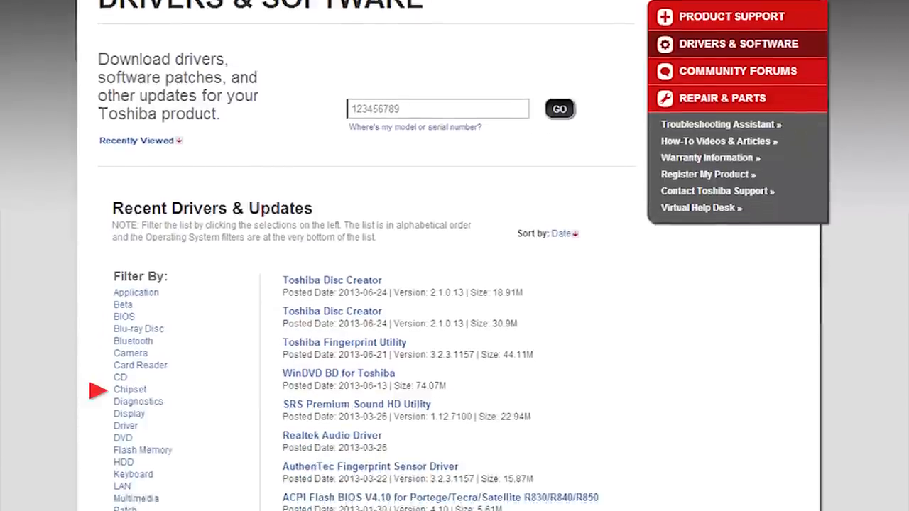
{"action": "scroll", "scroll_direction": "down", "scroll_amount": 3}
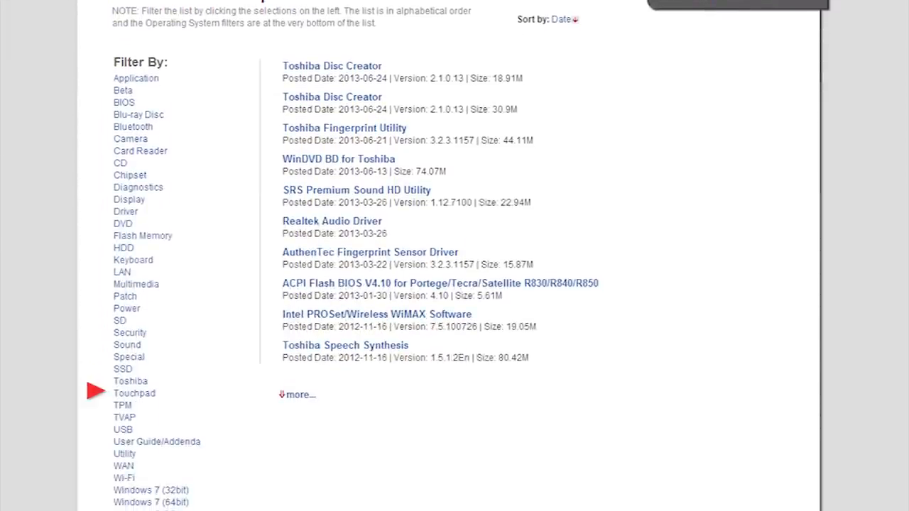
{"action": "left_click", "coordinate": [133, 394]}
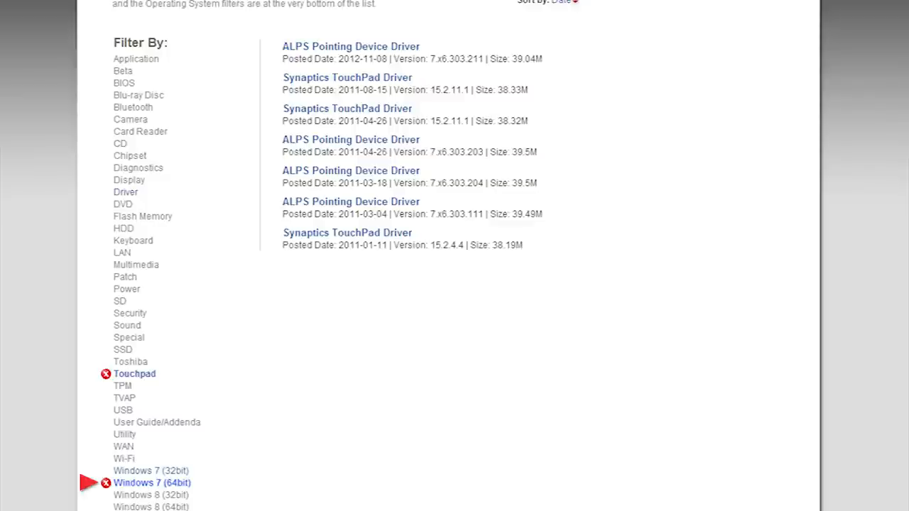
{"action": "mouse_move", "coordinate": [202, 227]}
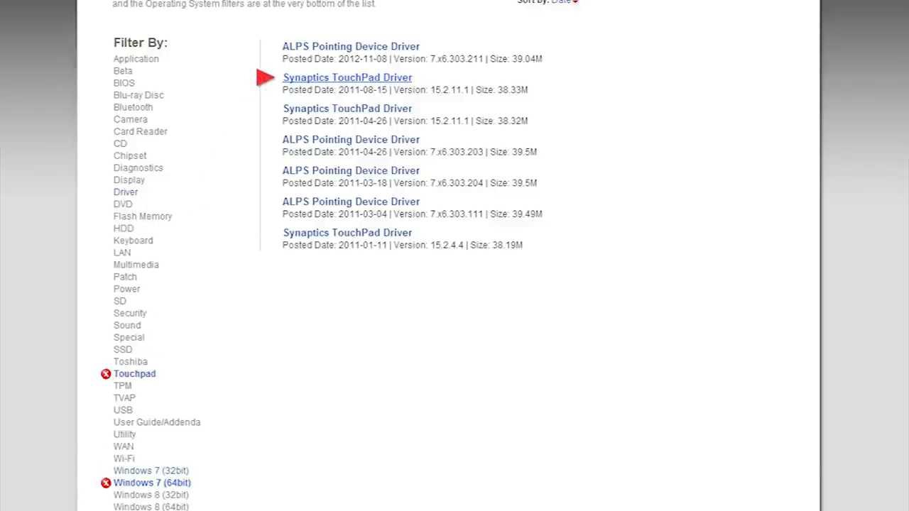
Download Synaptics TouchPad Driver 15.2.11.1 (2011-08-15) and launch its .exe from Downloads.
{"action": "left_click", "coordinate": [347, 77]}
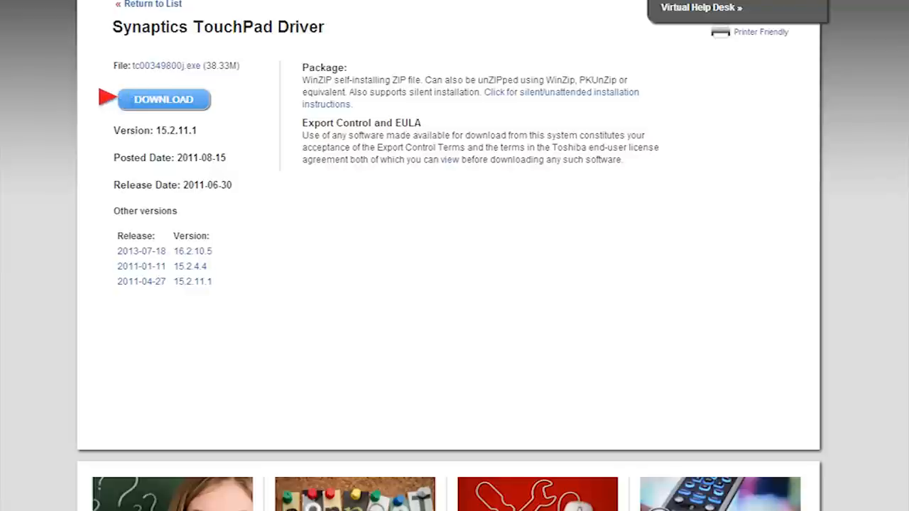
{"action": "left_click", "coordinate": [165, 100]}
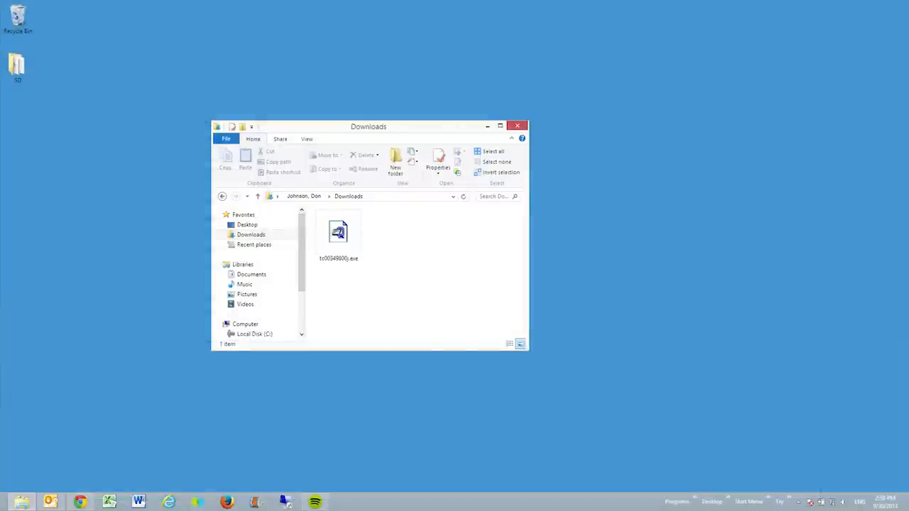
{"action": "double_click", "coordinate": [338, 233]}
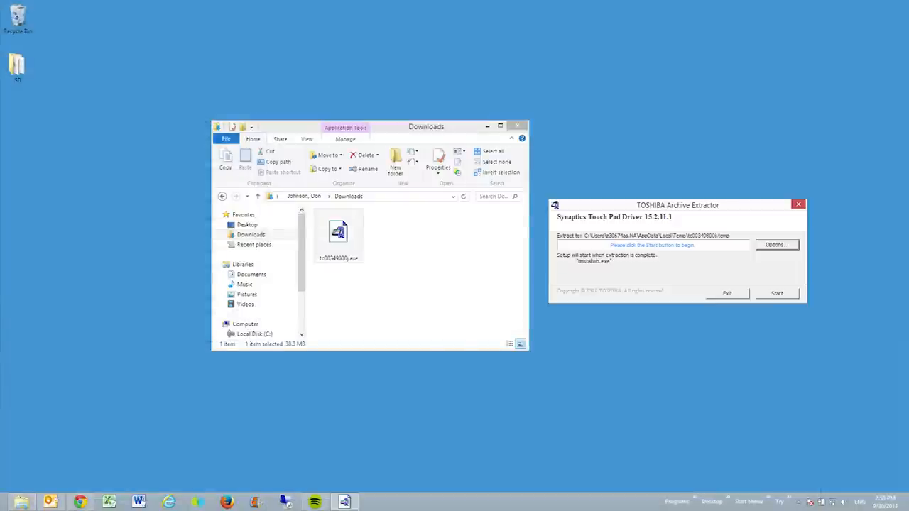